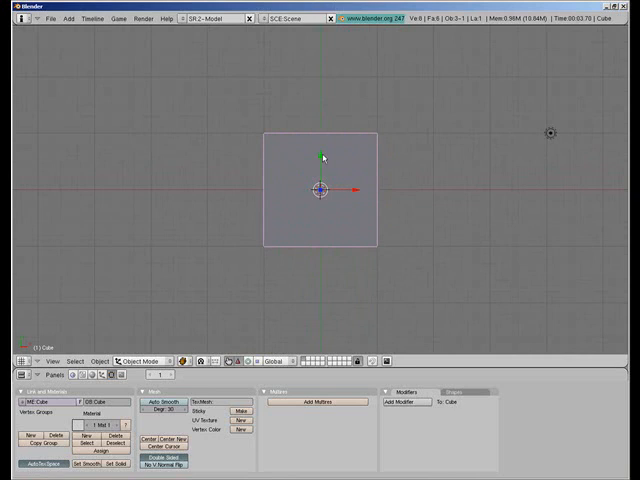
# Roughen the plane's mesh with Fractal using a random factor of 10
pyautogui.press('x')
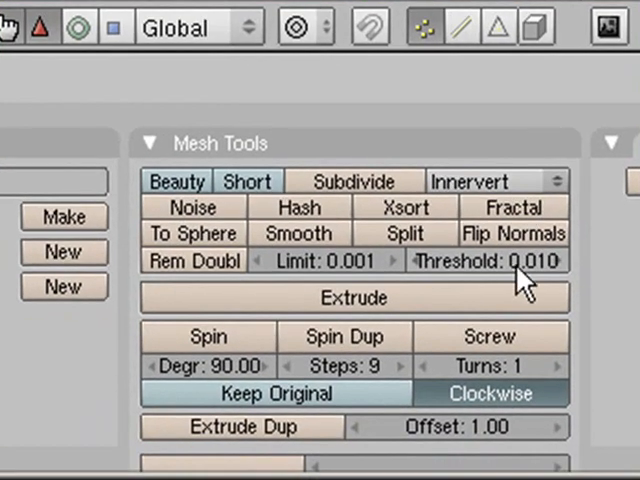
pyautogui.click(192, 207)
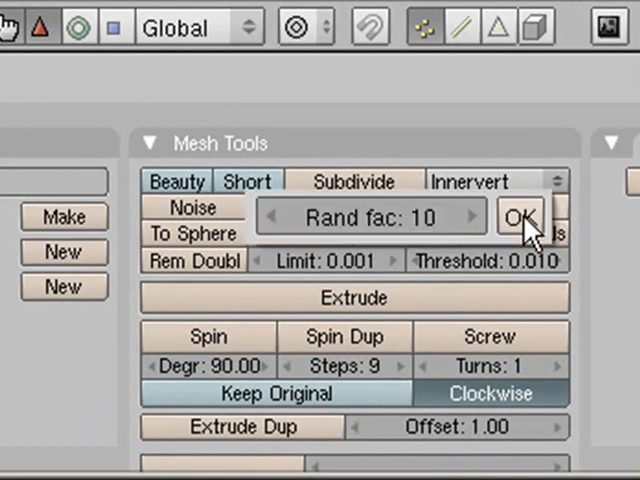
pyautogui.click(520, 216)
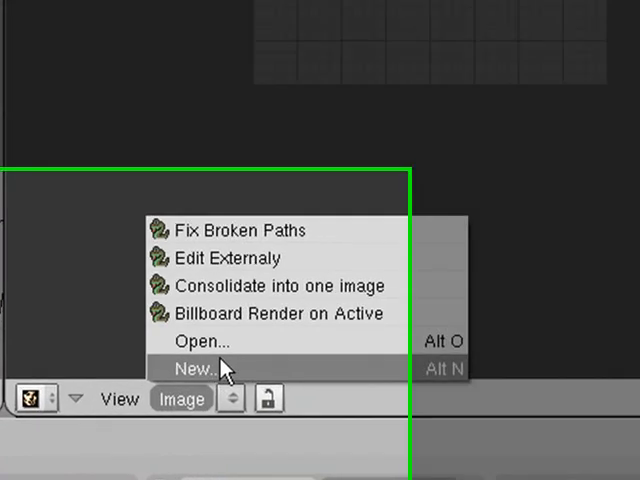
# Create a new black 1024 × 1024 image in the UV/Image Editor
pyautogui.click(195, 369)
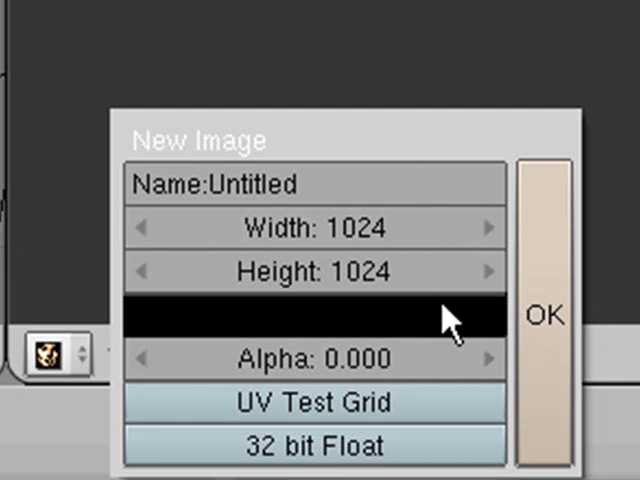
pyautogui.moveTo(478, 318)
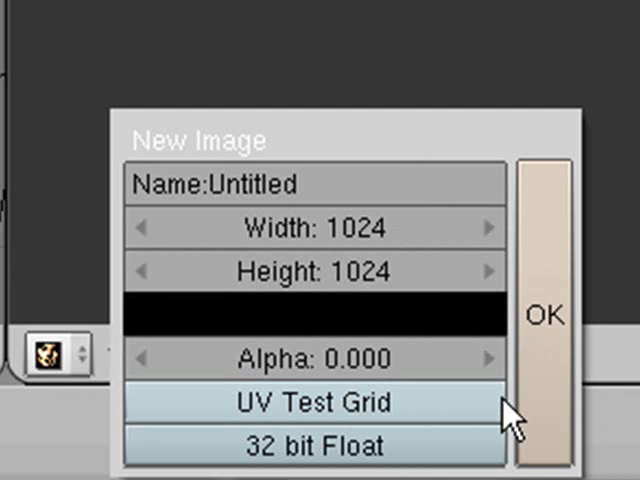
pyautogui.click(545, 316)
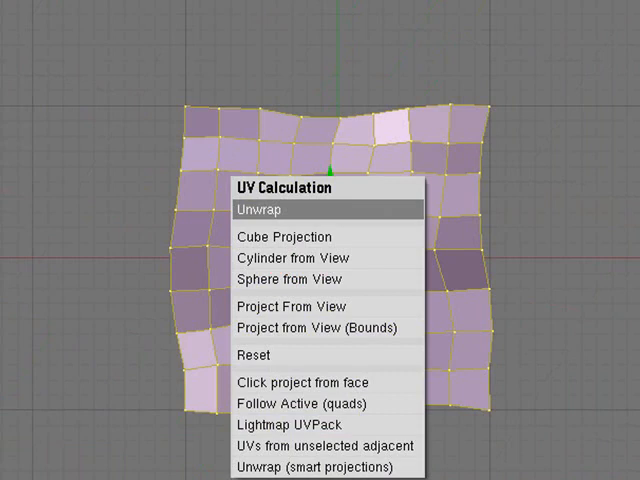
# Unwrap the plane's faces with U > Unwrap onto the black image
pyautogui.click(267, 209)
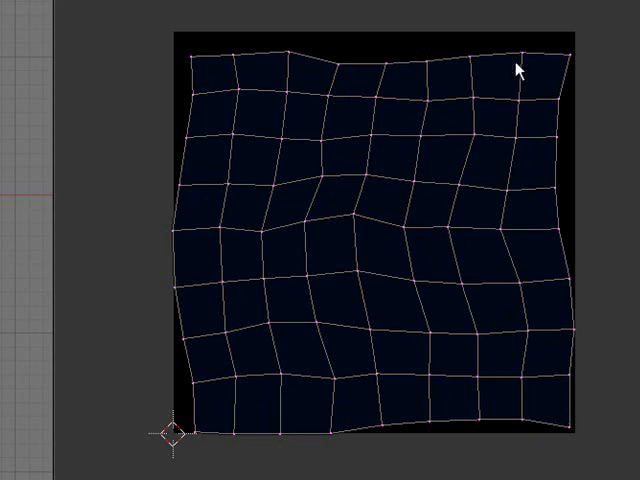
pyautogui.moveTo(527, 247)
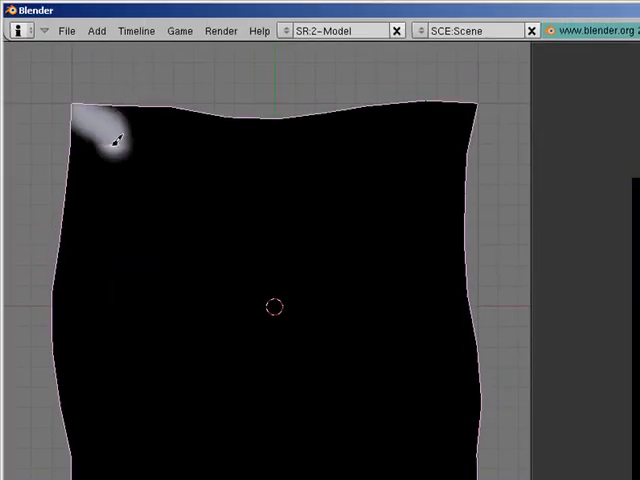
# Paint a soft white path from the top-left down toward the plane's centre
pyautogui.moveTo(110, 140); pyautogui.dragTo(225, 215)
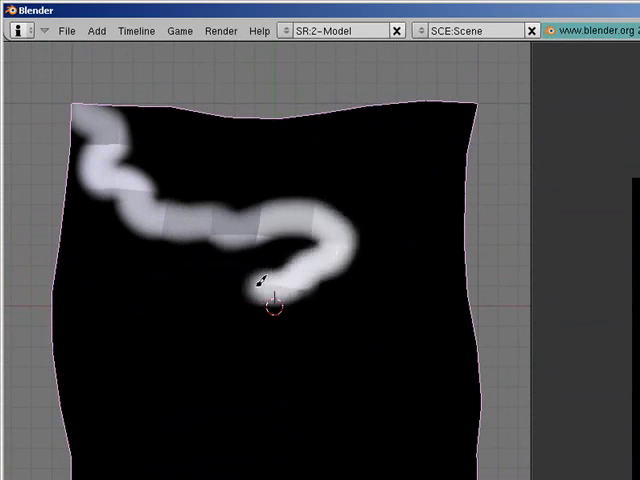
pyautogui.moveTo(258, 280); pyautogui.dragTo(188, 412)
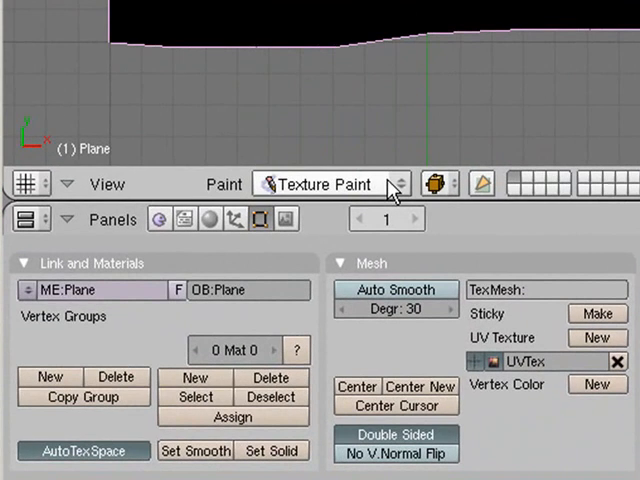
# Add a new material to the plane and a new texture, Tex.001, to that material
pyautogui.click(209, 218)
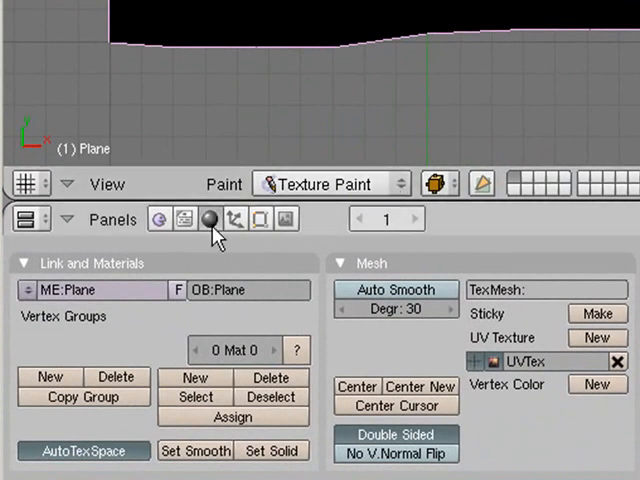
pyautogui.click(209, 219)
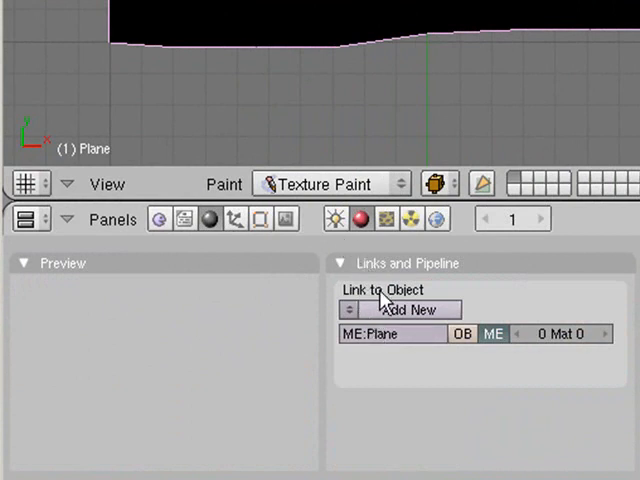
pyautogui.moveTo(358, 318)
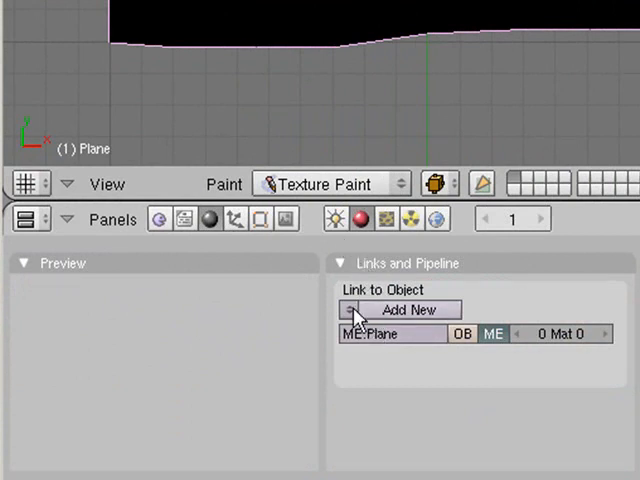
pyautogui.click(408, 309)
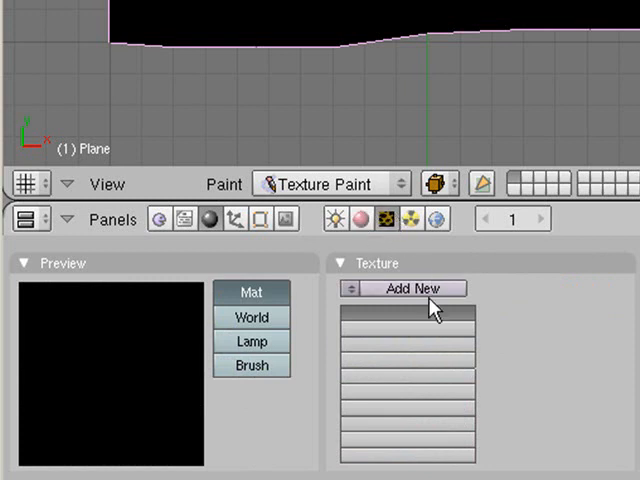
pyautogui.click(404, 288)
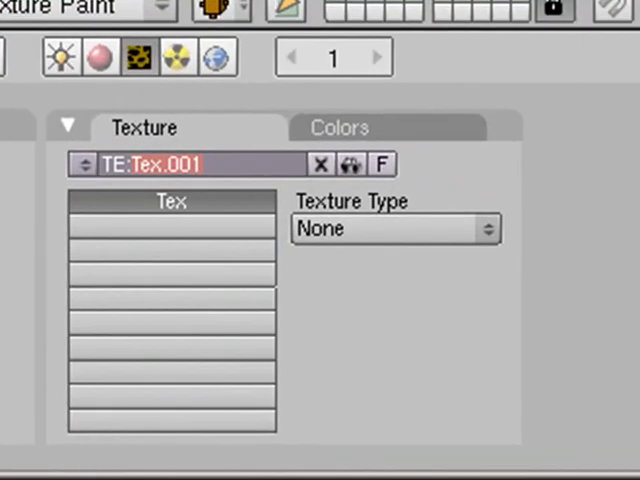
# Name the texture 'grass' as a Clouds texture with a green colorband end stop
pyautogui.write('grass')
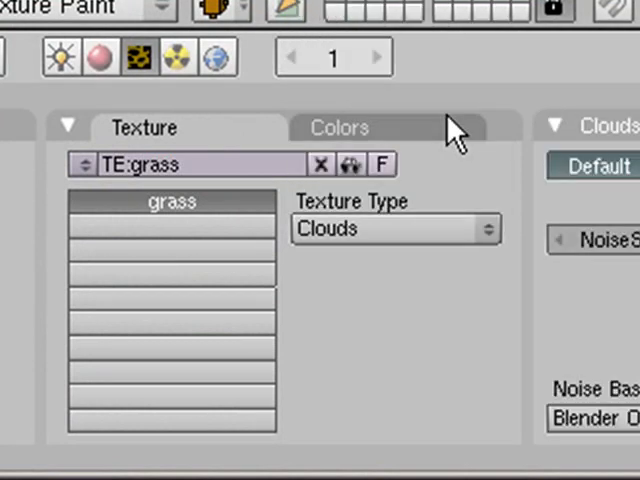
pyautogui.click(340, 127)
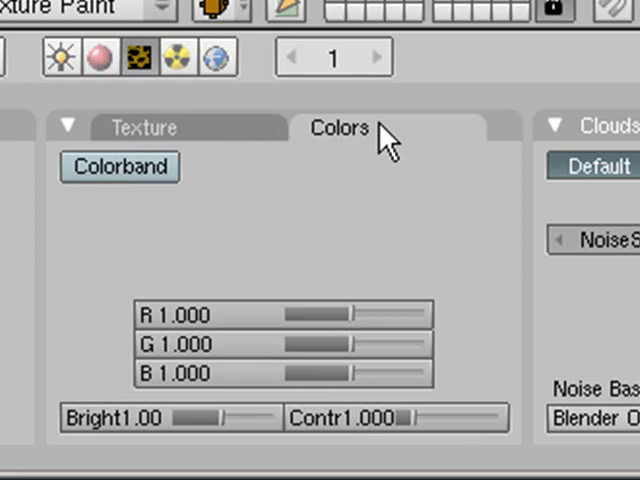
pyautogui.click(118, 167)
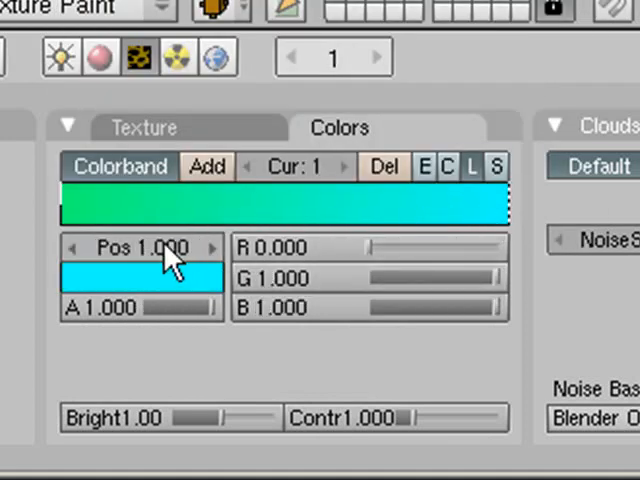
pyautogui.click(140, 270)
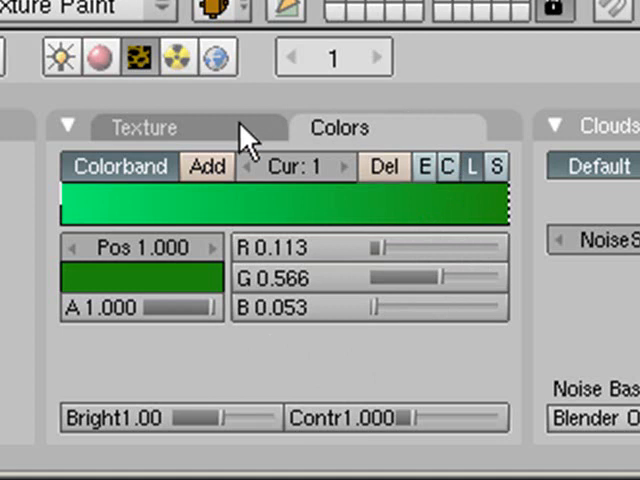
pyautogui.click(145, 127)
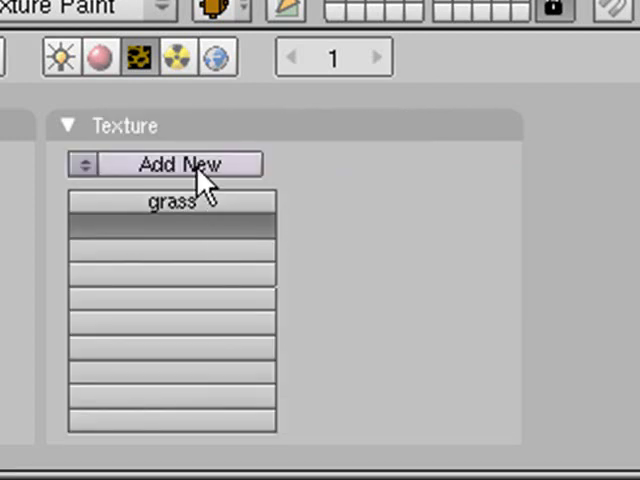
# Rename Tex.001 to 'alpha' and set its Texture Type to Image
pyautogui.click(180, 164)
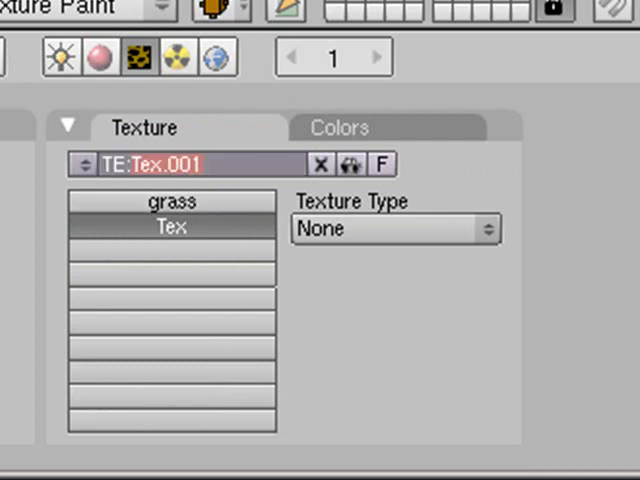
pyautogui.write('alpha')
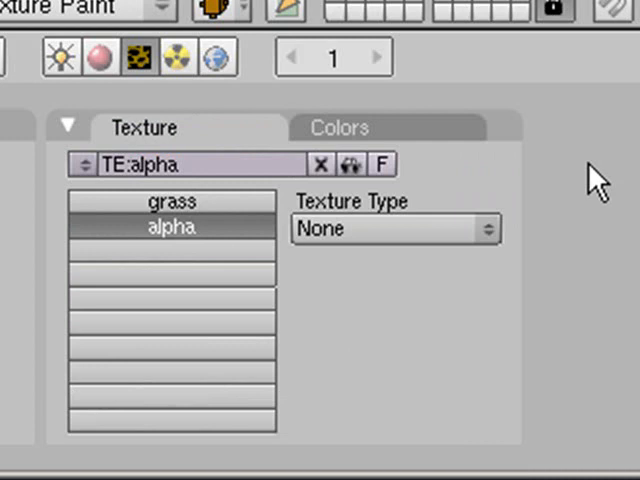
pyautogui.click(395, 229)
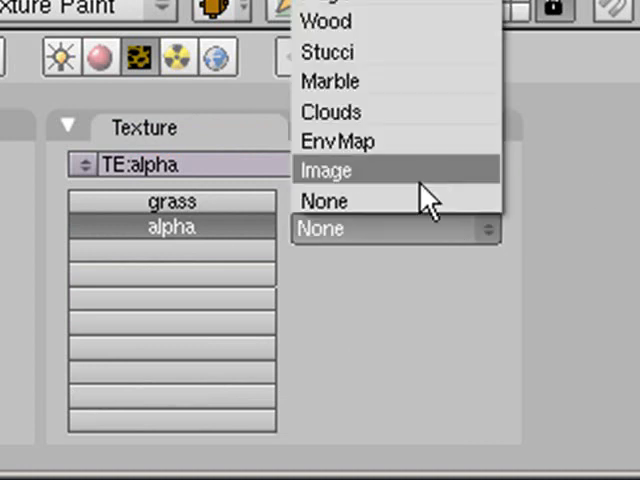
pyautogui.click(326, 169)
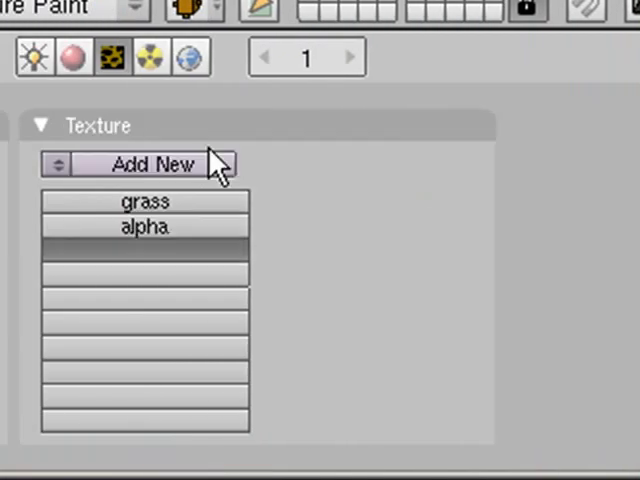
# Add a Clouds texture with a colorband ending in olive (R 0.484, G 0.501, B 0.217)
pyautogui.click(148, 164)
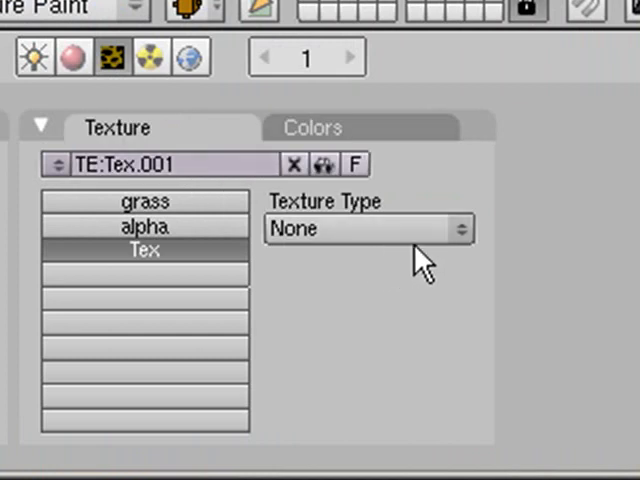
pyautogui.click(368, 228)
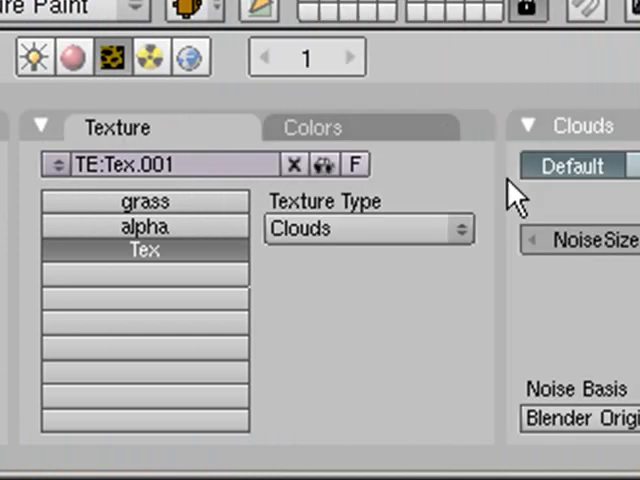
pyautogui.click(312, 127)
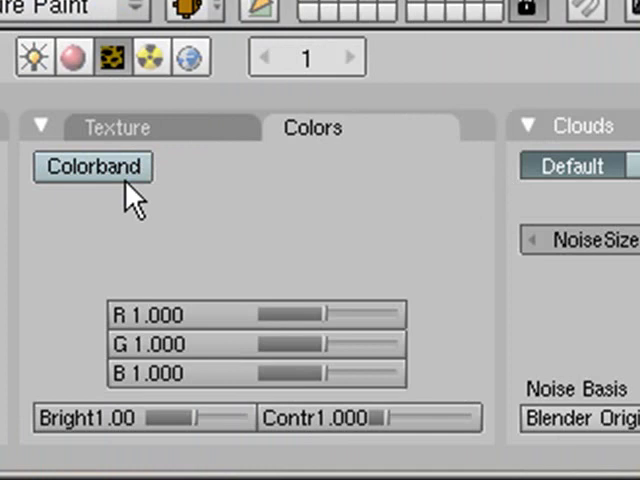
pyautogui.click(92, 166)
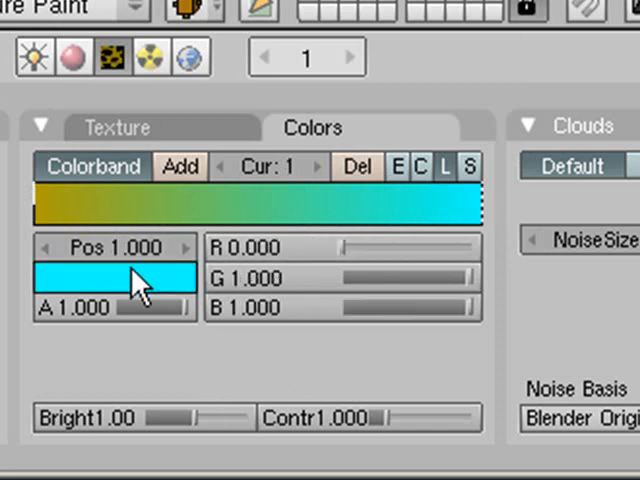
pyautogui.click(113, 278)
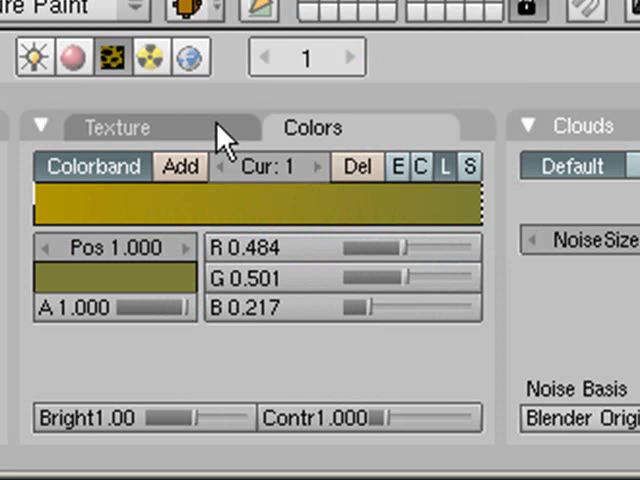
pyautogui.click(118, 127)
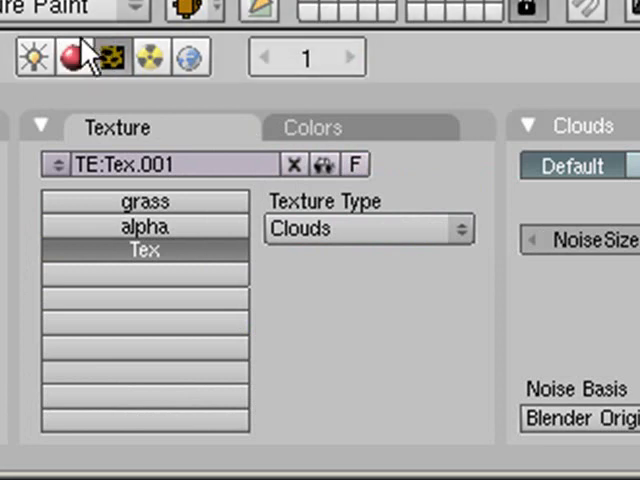
# Map the alpha texture channel with UV input as a Stencil, previewing on a cube
pyautogui.click(71, 57)
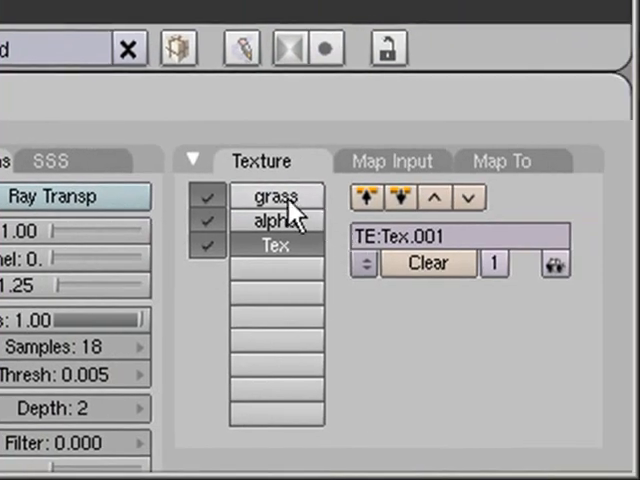
pyautogui.click(278, 220)
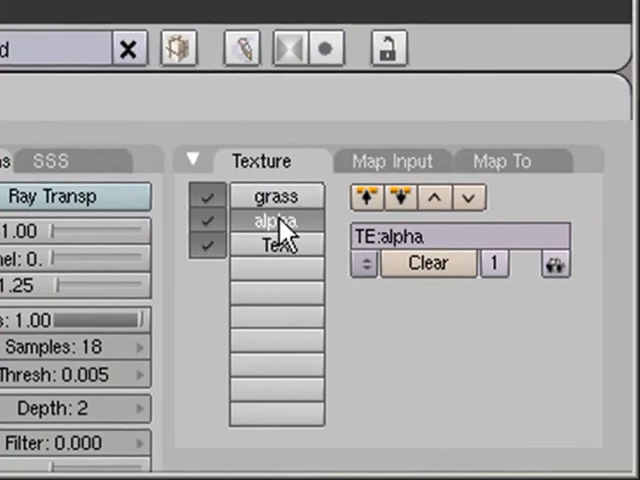
pyautogui.click(392, 160)
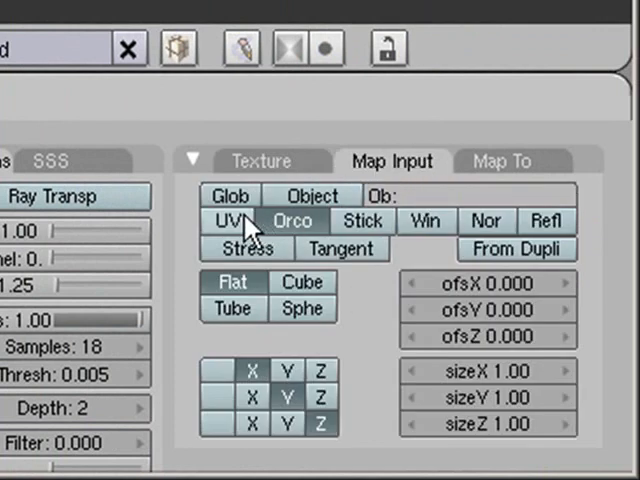
pyautogui.click(229, 220)
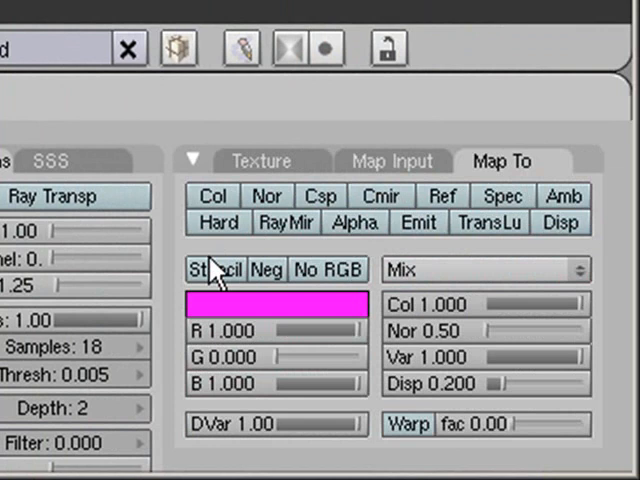
pyautogui.click(214, 270)
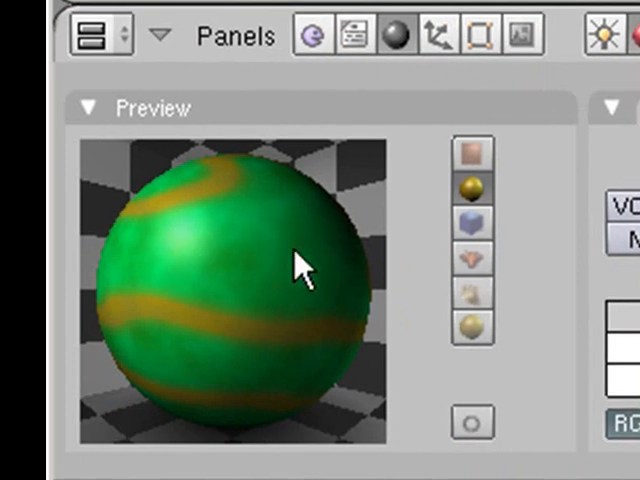
pyautogui.click(471, 226)
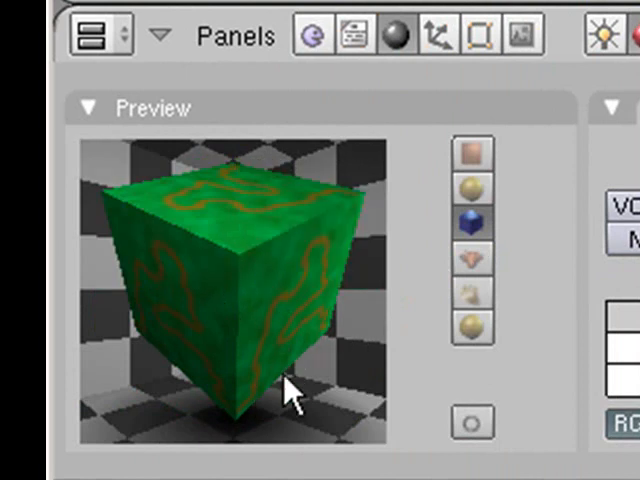
pyautogui.moveTo(345, 205)
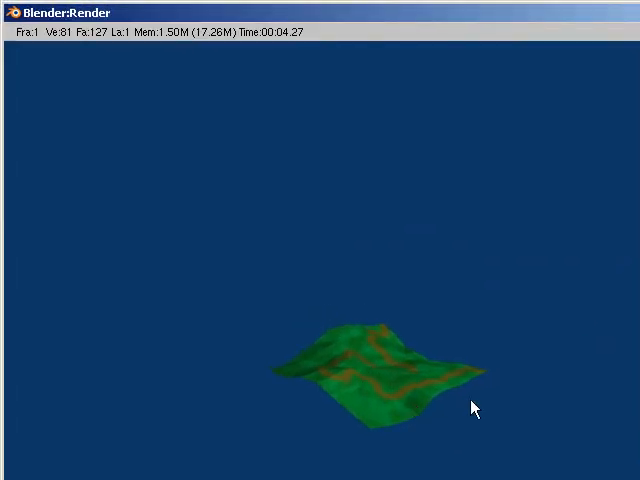
pyautogui.moveTo(436, 286)
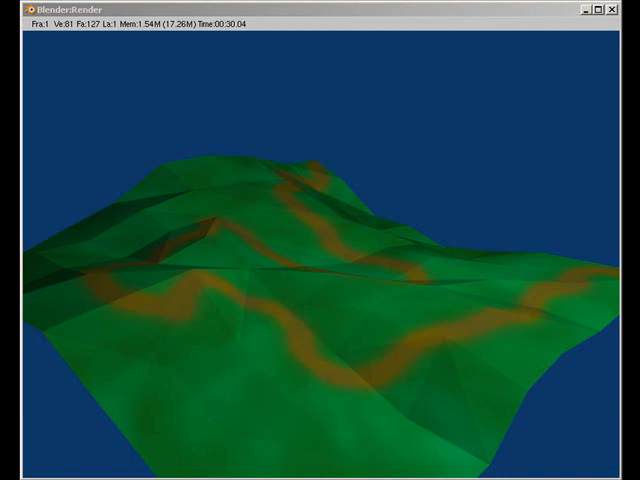
pyautogui.moveTo(608, 130)
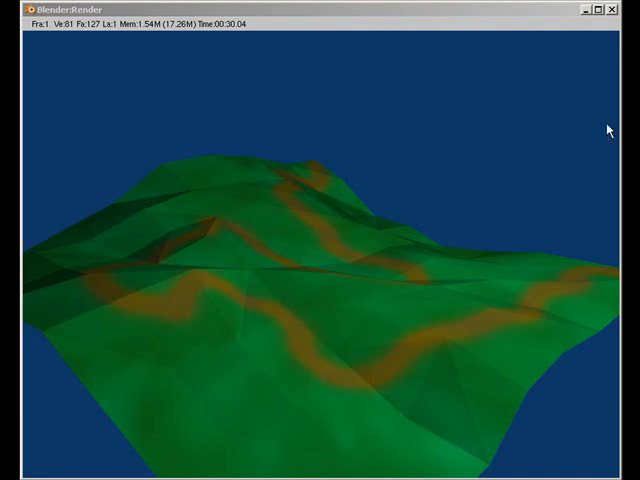
pyautogui.moveTo(250, 50)
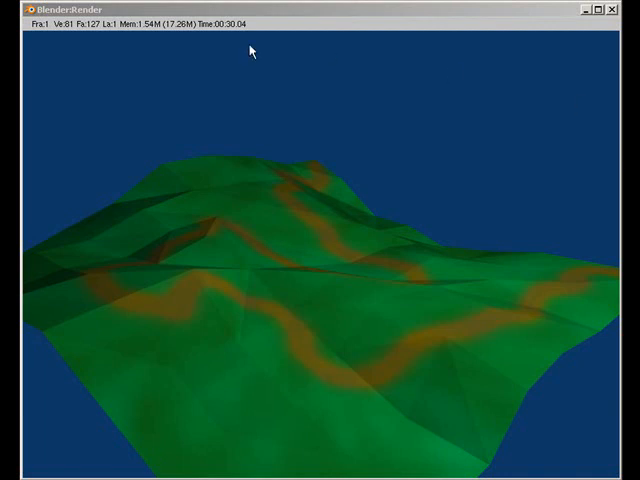